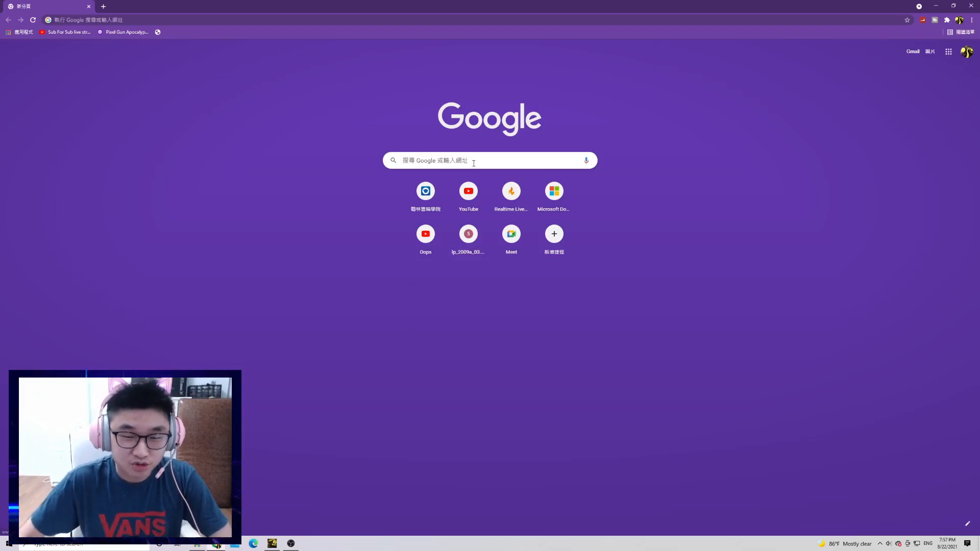
- Search for Cheat Engine from the new-tab search box and open cheatengine.org
click(473, 160)
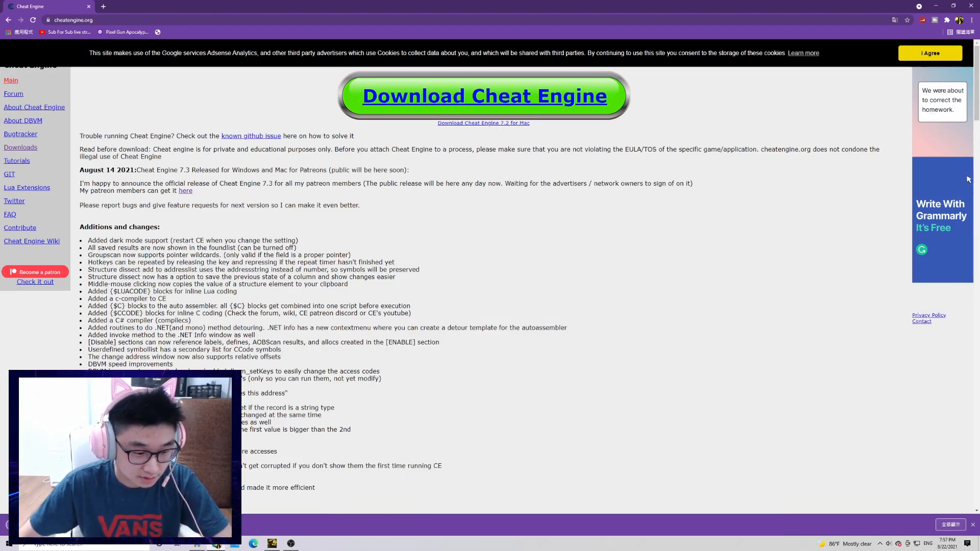
- Restore down Chrome so the Dark Souls III game window shows on the desktop
click(483, 96)
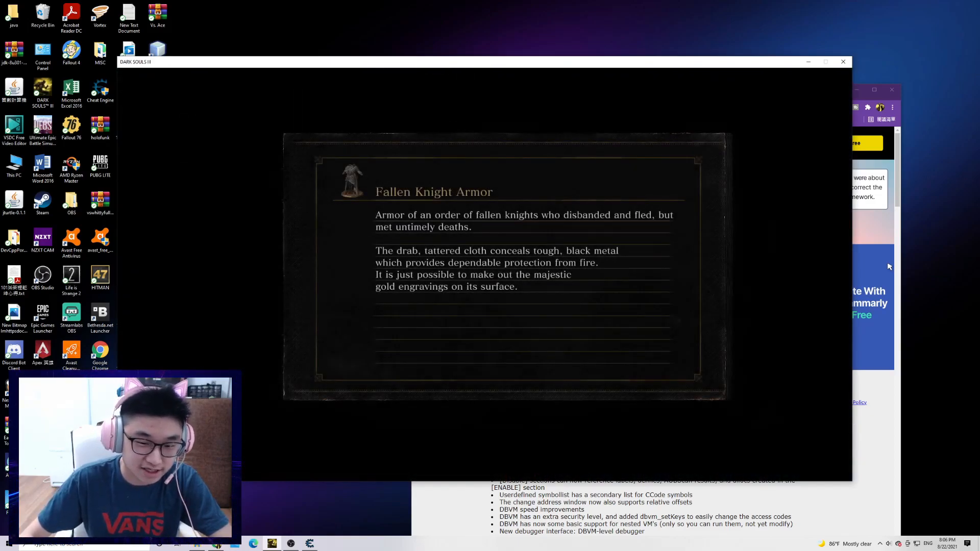
- Switch to Cheat Engine and attach it to the DarkSoulsIII.exe process
key(alt+tab)
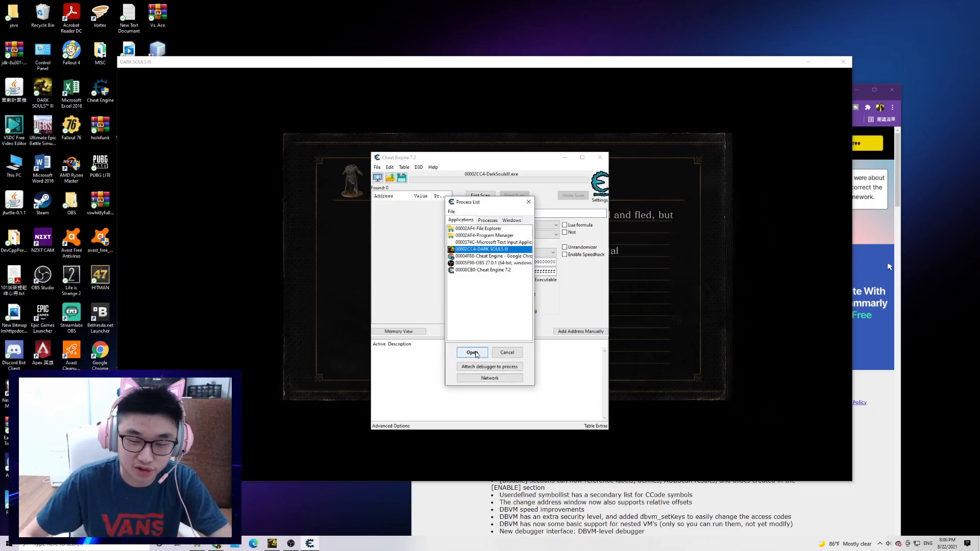
click(472, 352)
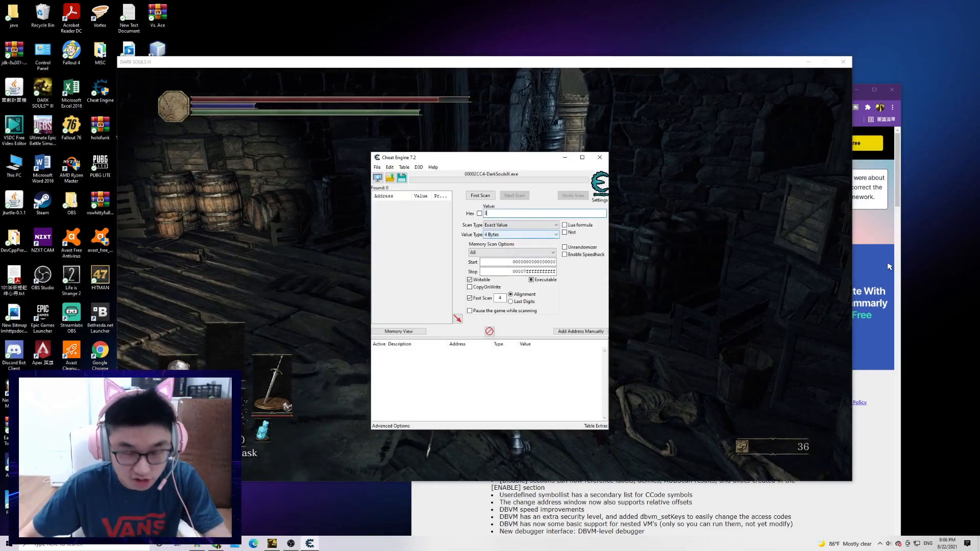
- Run a First Scan for the current souls value, then enter 300 for the follow-up
click(480, 195)
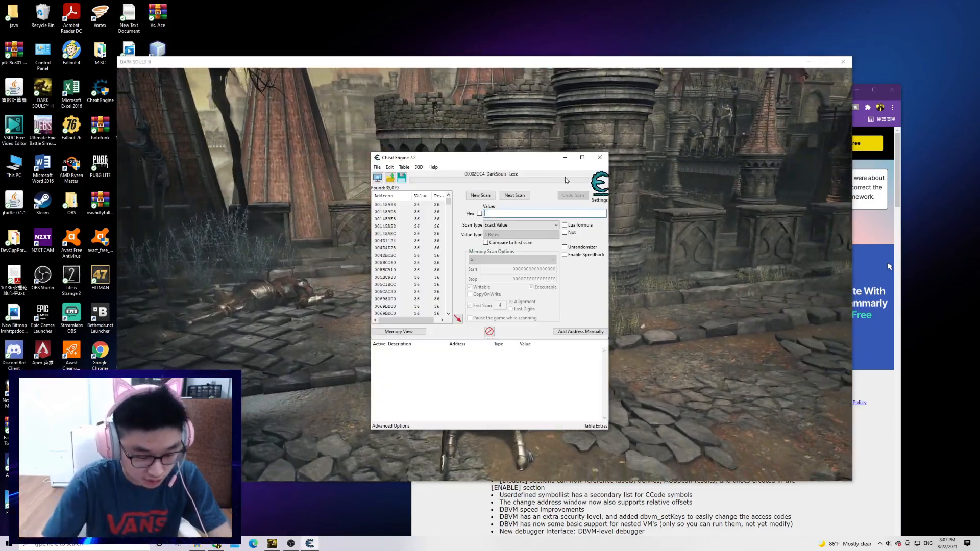
text(300)
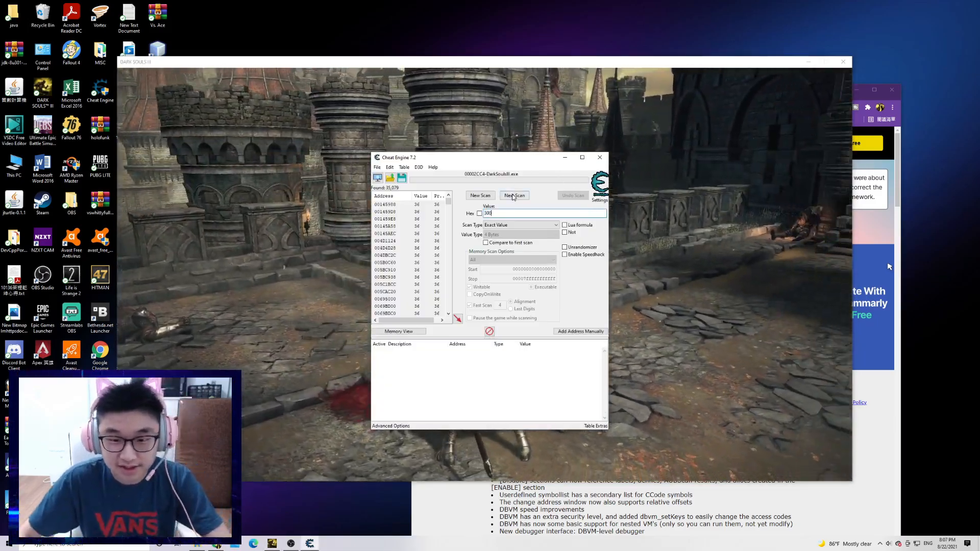
- Next Scan for 300, then add all ten found addresses to the address list and select them
click(513, 195)
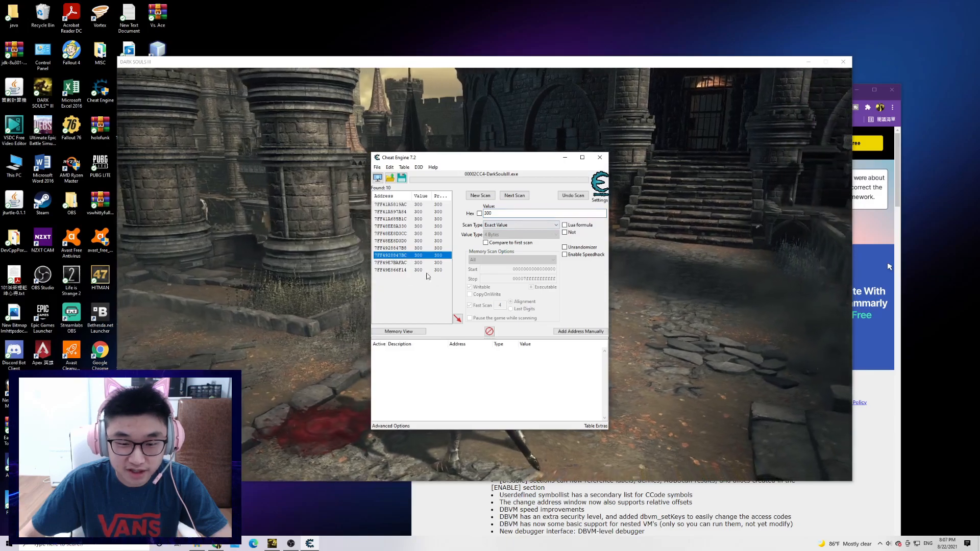
click(400, 233)
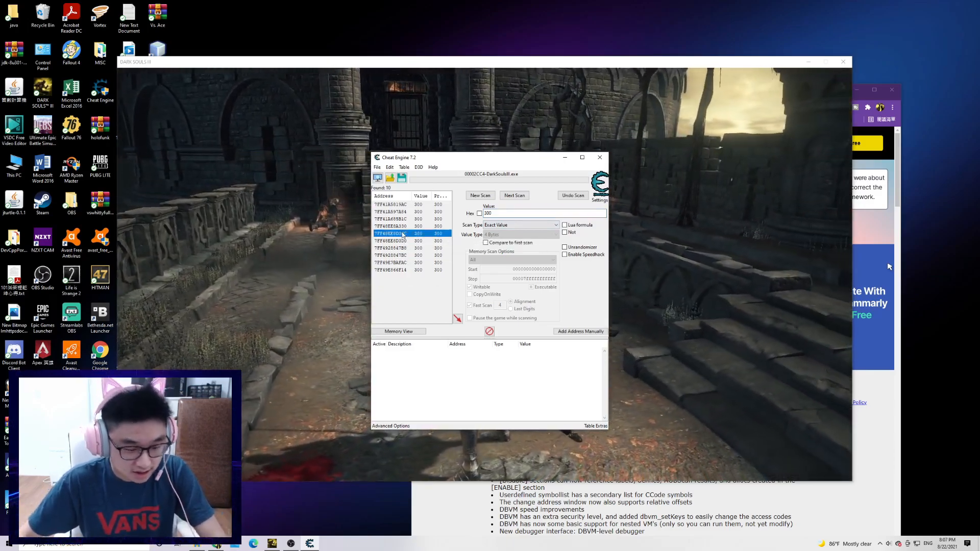
key(ctrl+a)
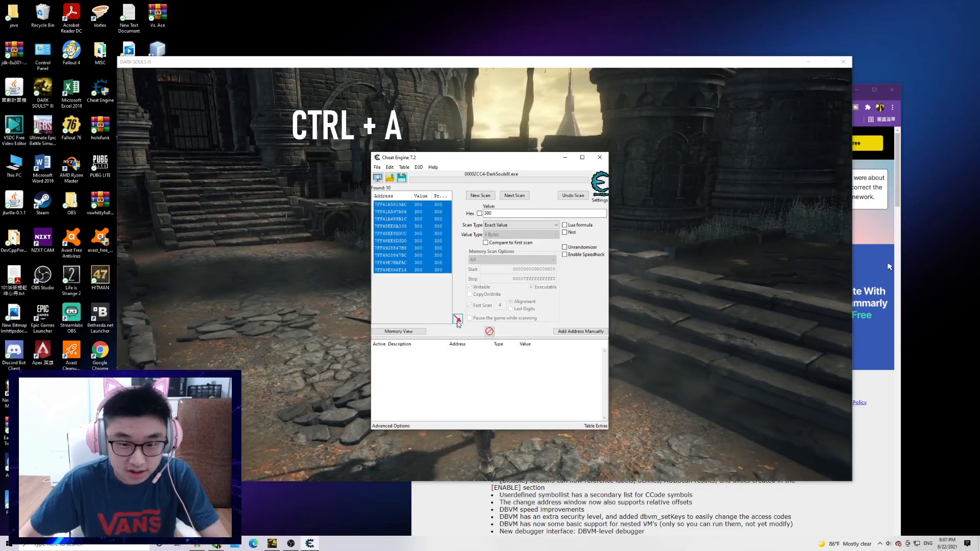
click(456, 318)
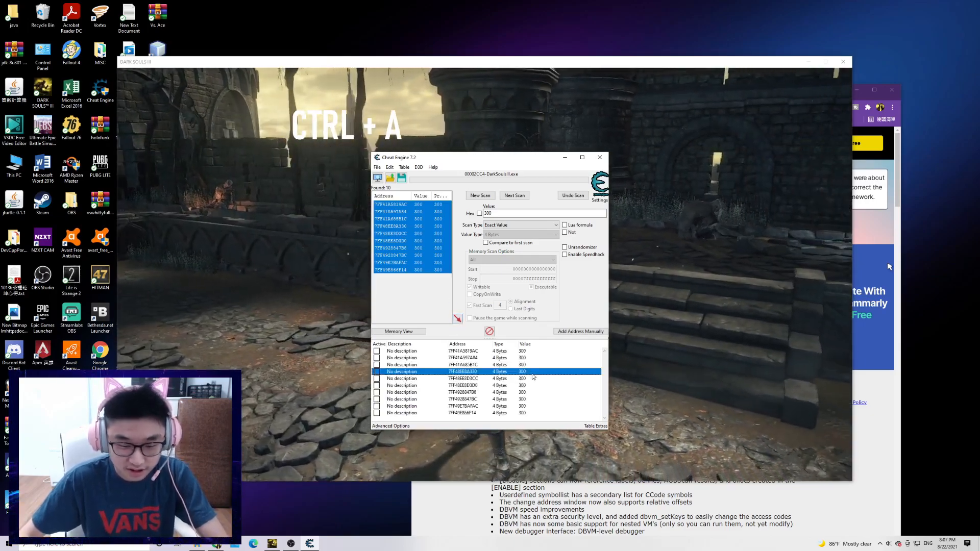
key(ctrl+a)
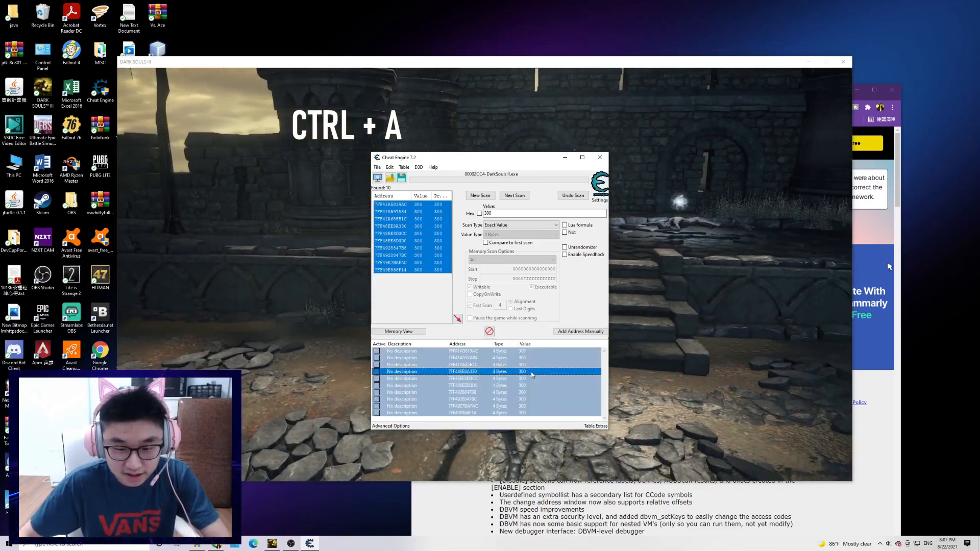
- Change the value of all ten selected souls addresses to 100 at once
double_click(522, 371)
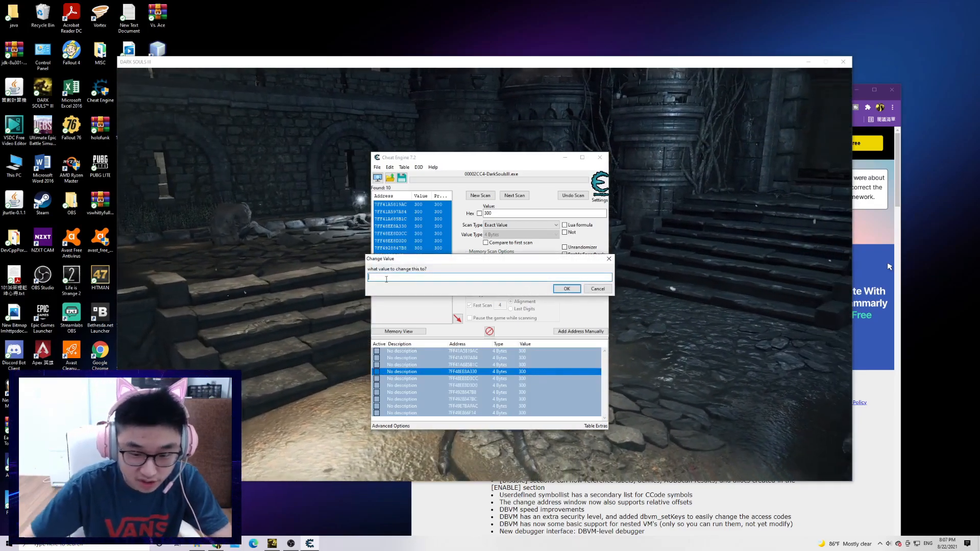
text(100)
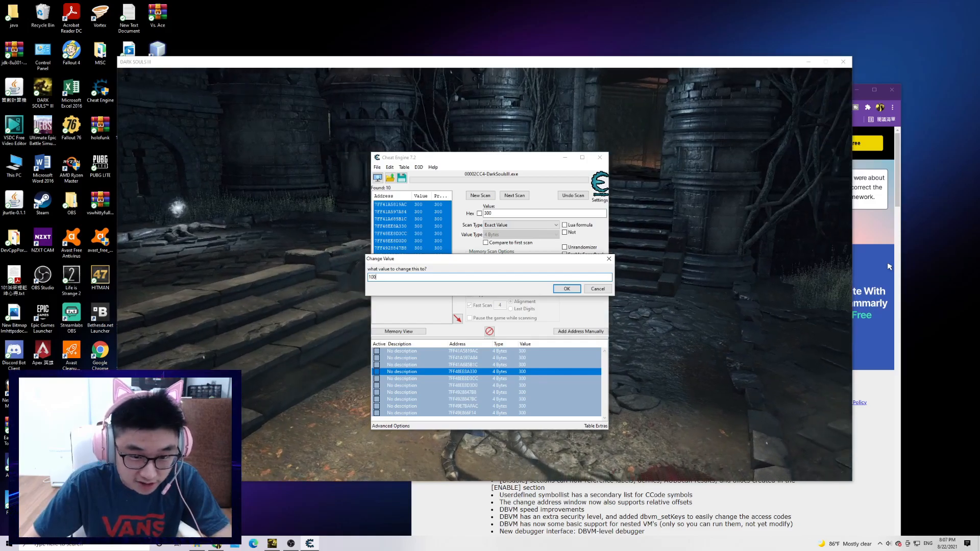
click(565, 289)
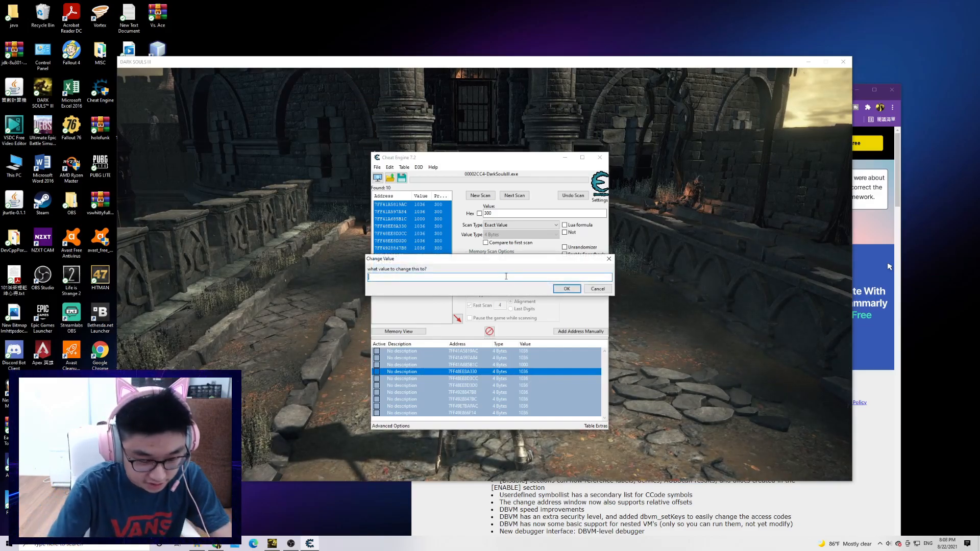
- Set every souls address to 10000 in the Change Value dialog
text(10000)
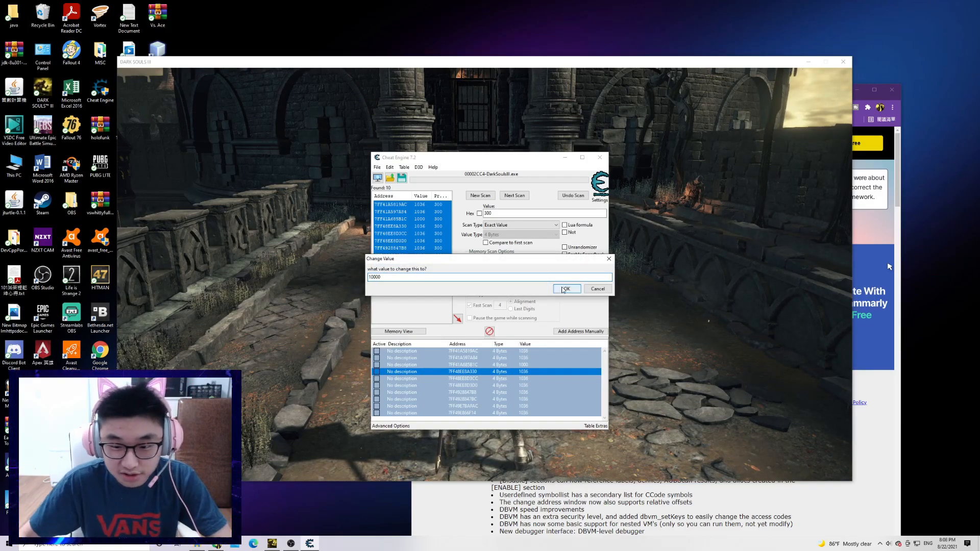
click(564, 289)
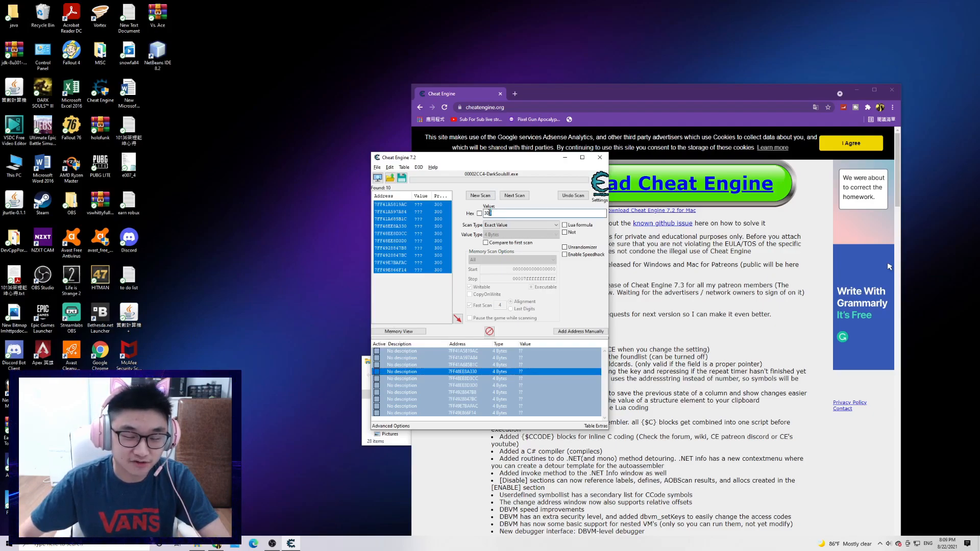
click(376, 173)
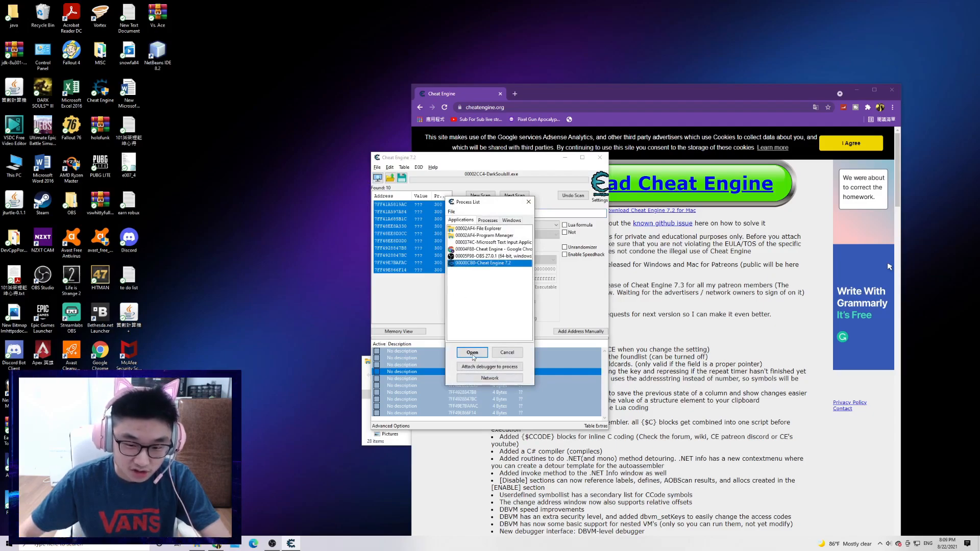
click(472, 352)
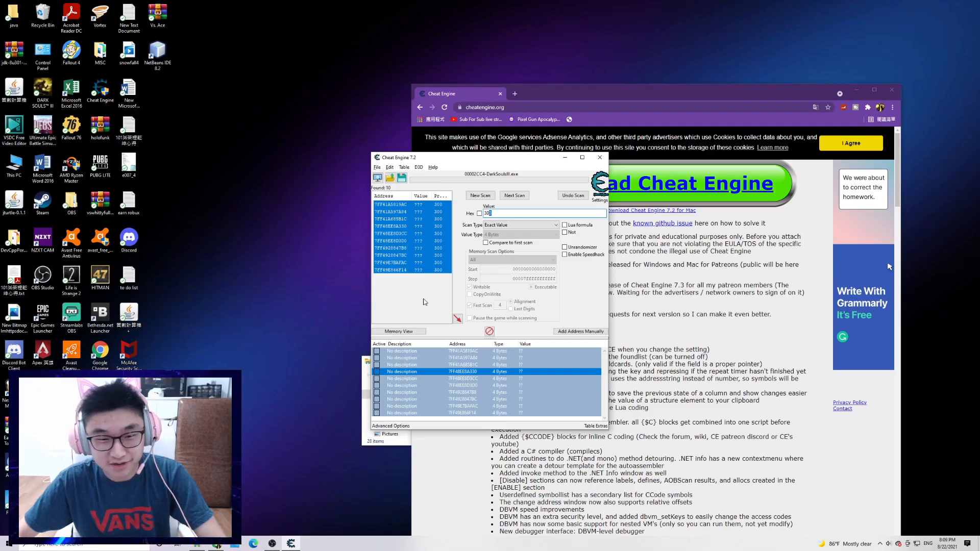
mouse_move(463, 193)
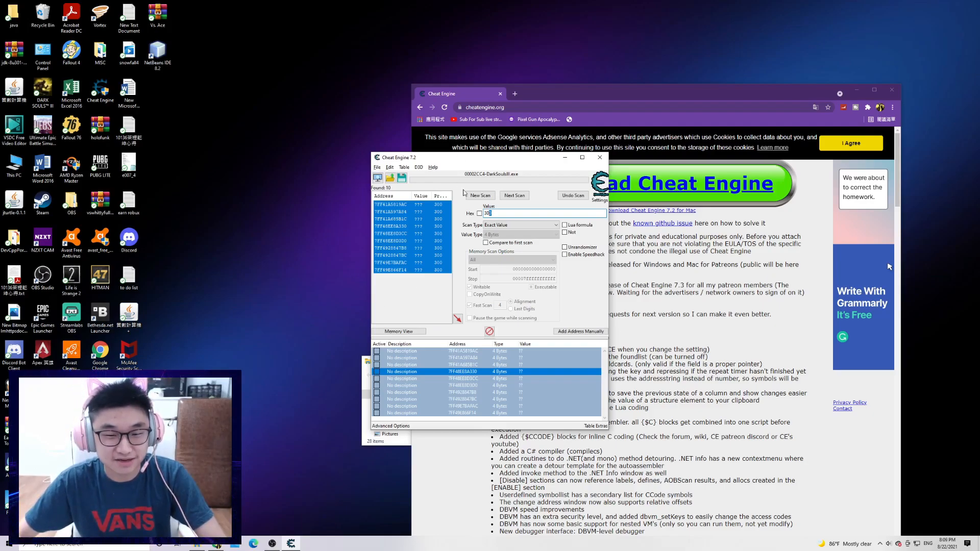